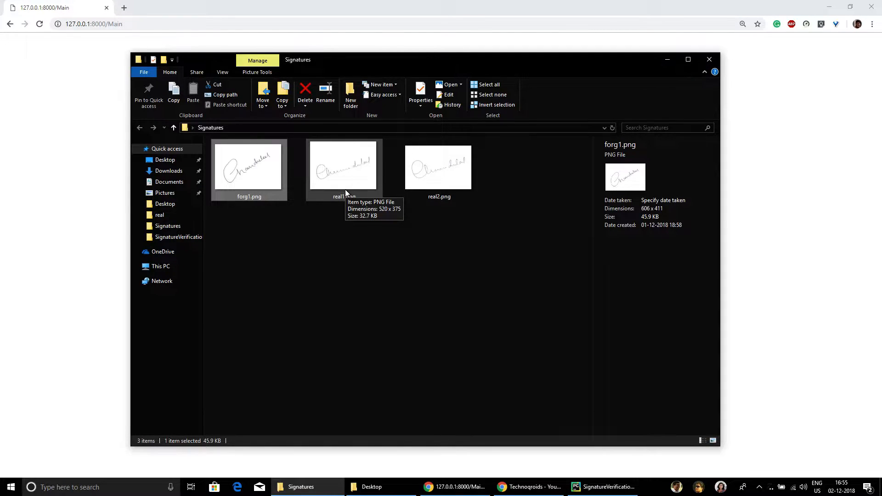
# Step: View real1.png, real2.png and forg1.png in Photos, then close the viewer
pyautogui.click(343, 166)
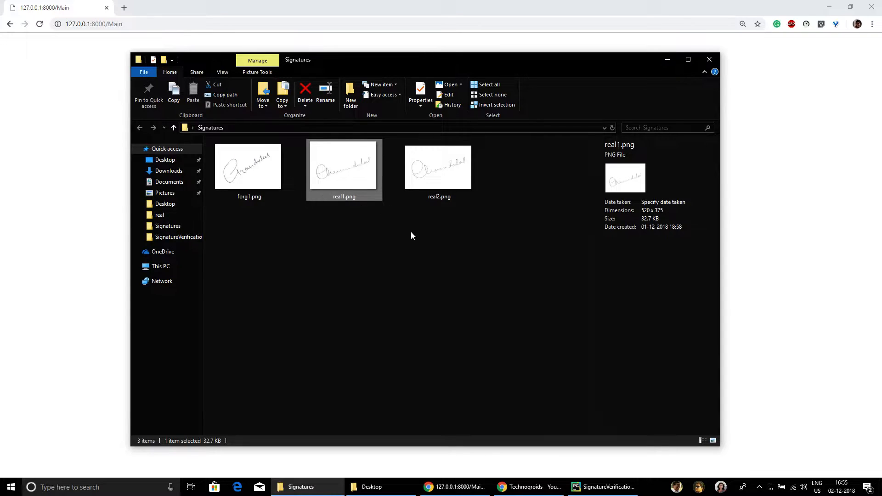
pyautogui.doubleClick(344, 167)
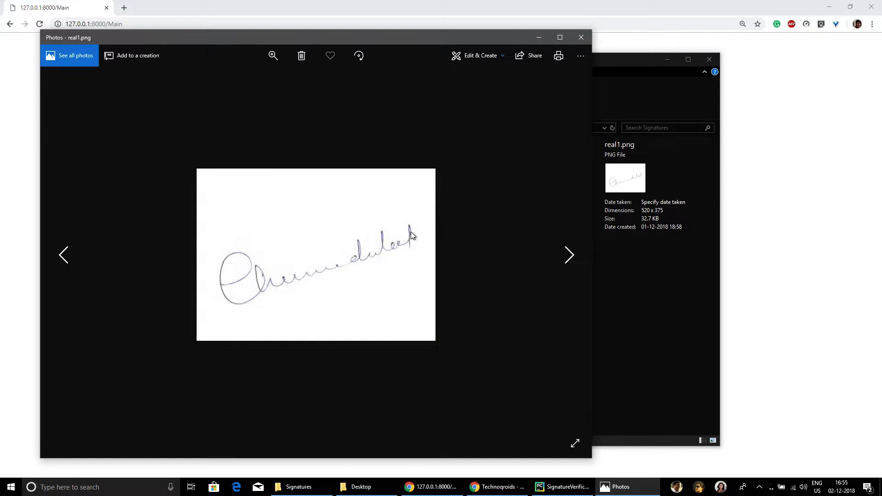
pyautogui.click(569, 255)
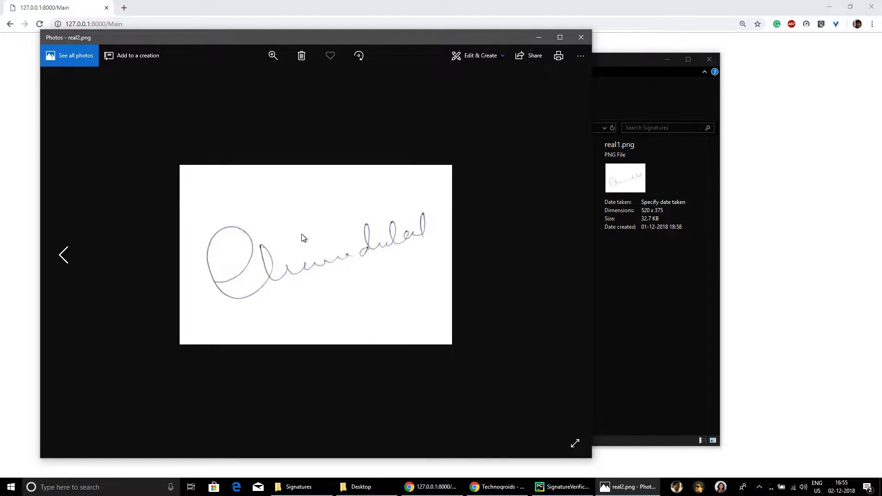
pyautogui.click(64, 255)
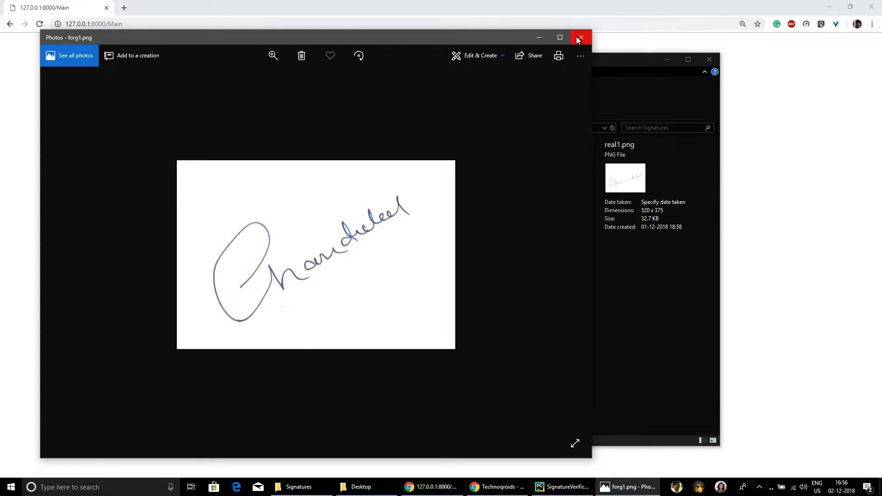
pyautogui.click(580, 38)
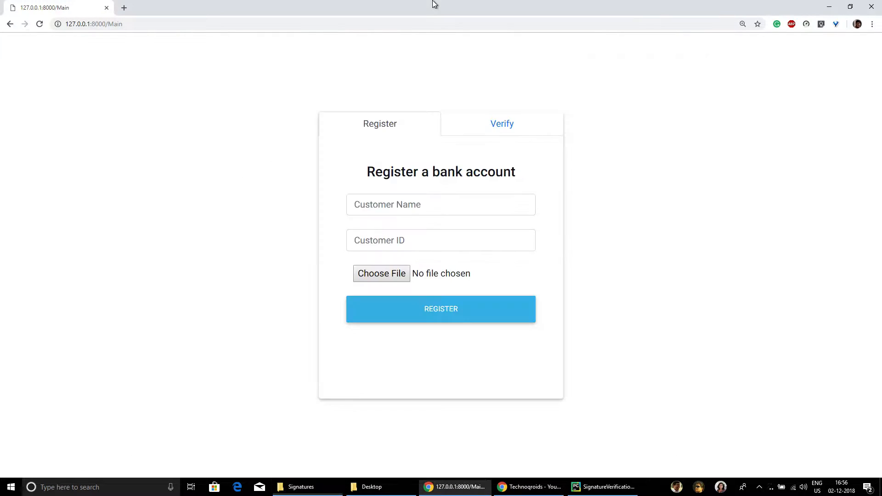
# Step: Fill the registration form with name Chandulal and ID 12345 and start picking a signature file
pyautogui.click(440, 204)
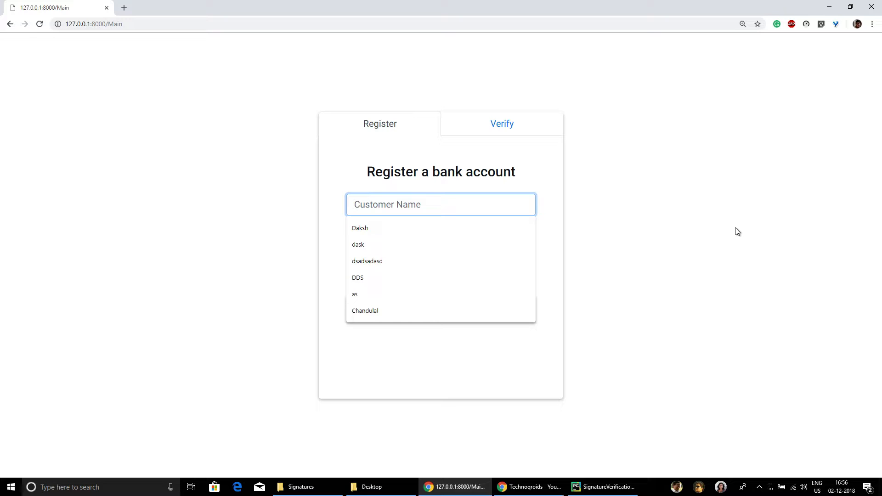
pyautogui.write('Cha')
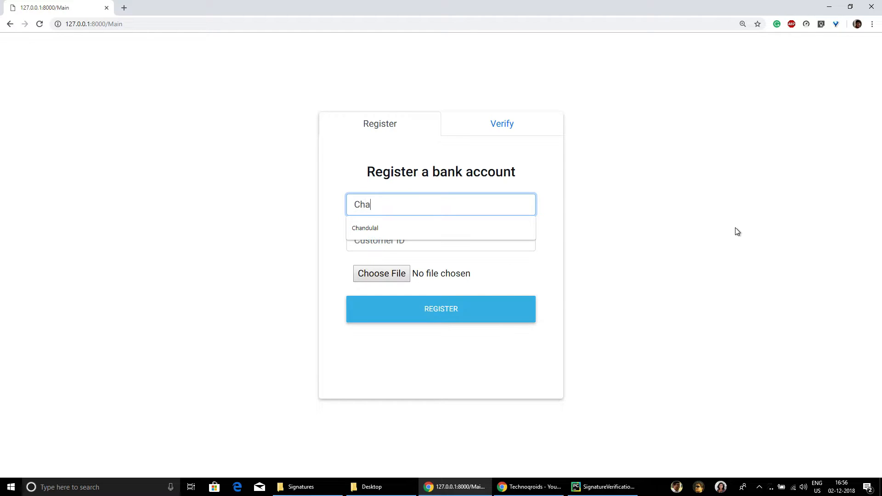
pyautogui.write('12345')
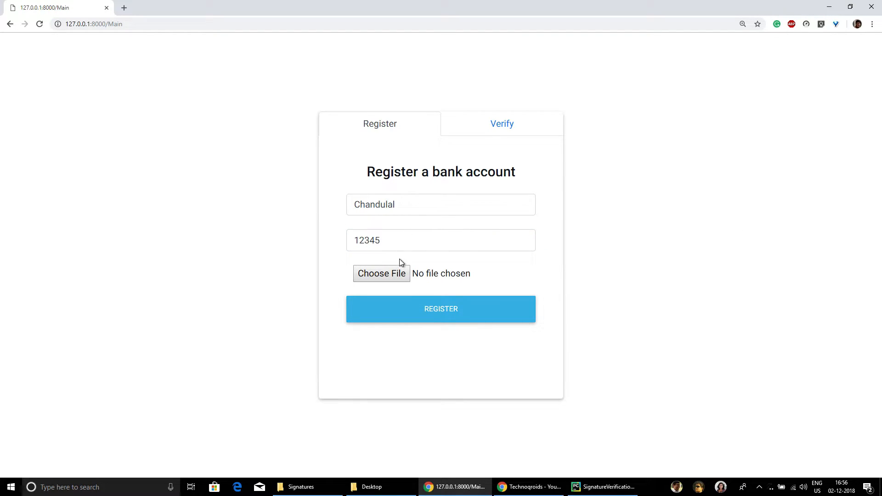
pyautogui.click(382, 274)
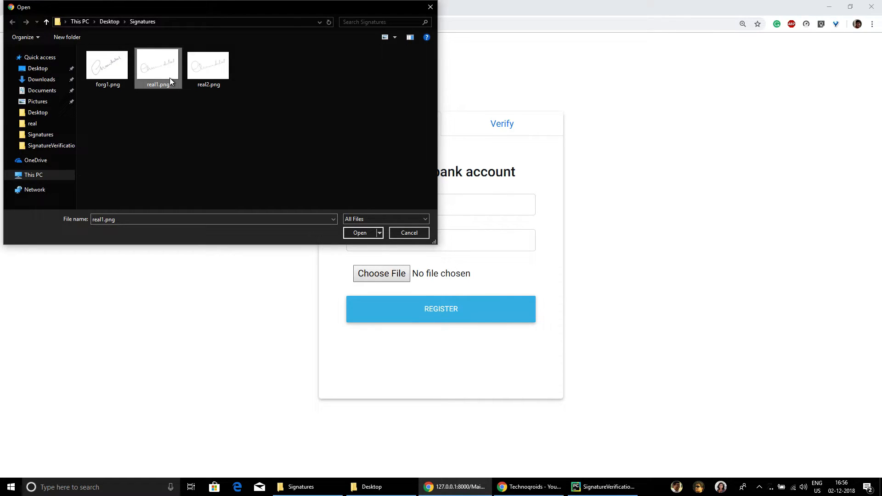
# Step: Register Chandulal with real1.png as the signature and move to the Verify form
pyautogui.click(360, 233)
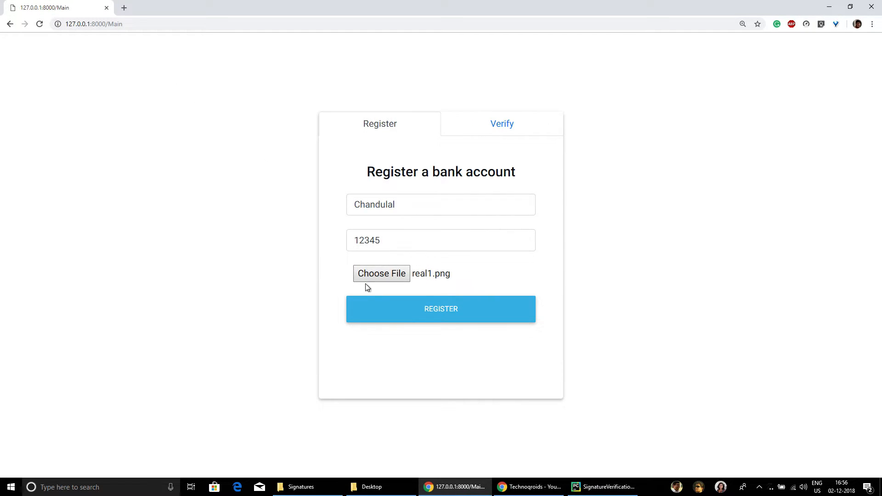
pyautogui.click(440, 308)
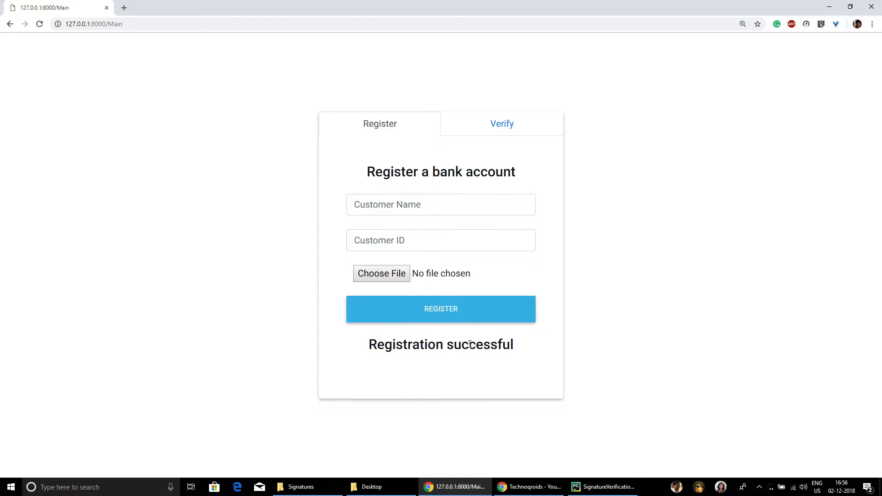
pyautogui.click(502, 123)
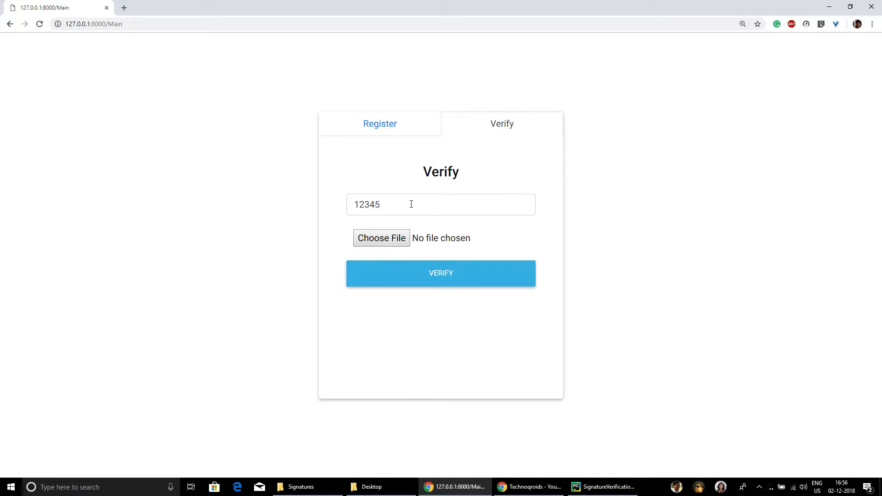
# Step: Select real2.png from the Signatures folder and submit it for verification under ID 12345
pyautogui.click(381, 237)
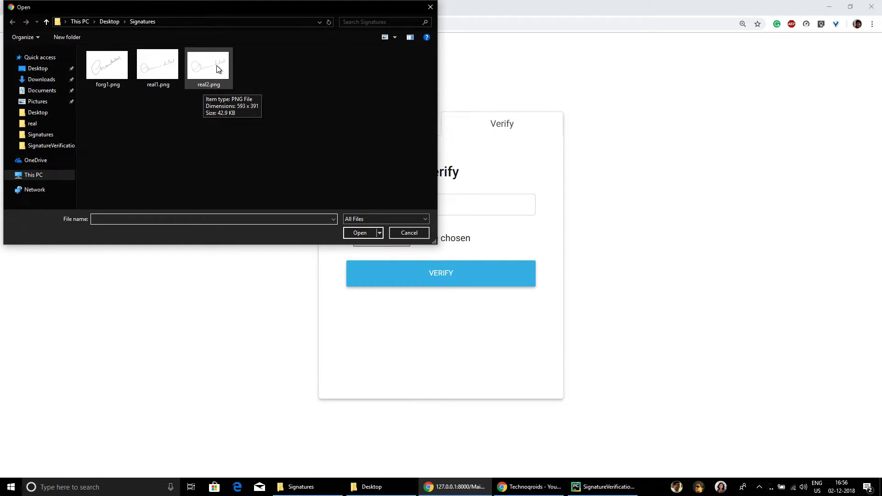
pyautogui.click(208, 62)
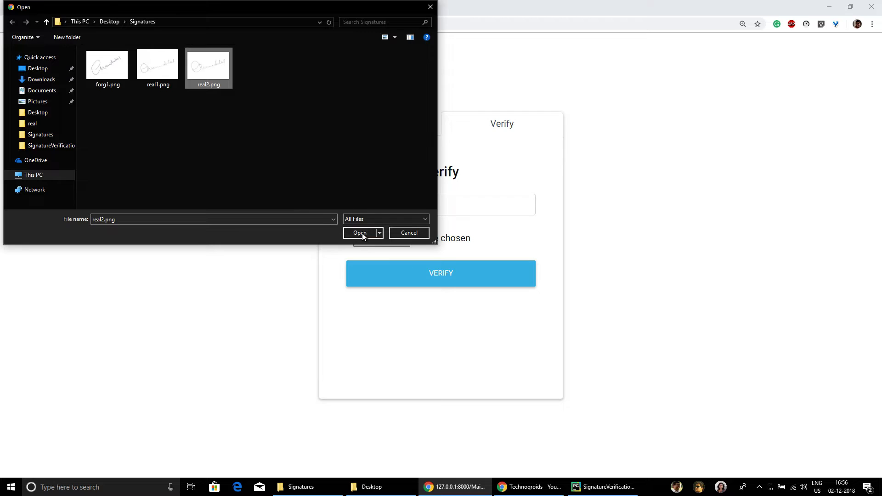
pyautogui.click(359, 232)
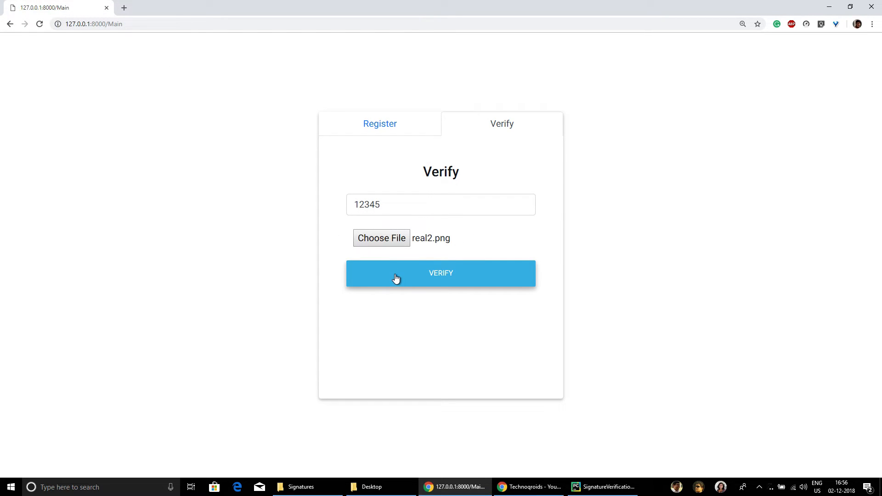
pyautogui.click(440, 273)
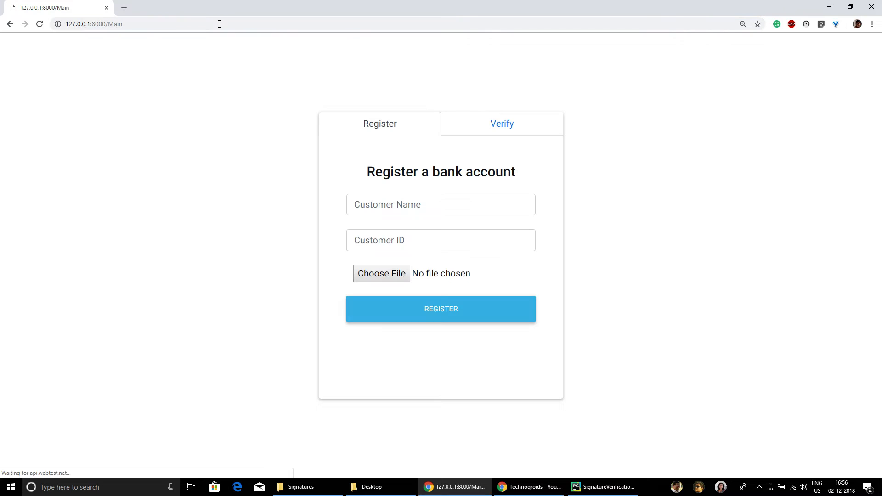
# Step: On the Verify form, fill customer ID 12345 from the autocomplete suggestions
pyautogui.click(501, 125)
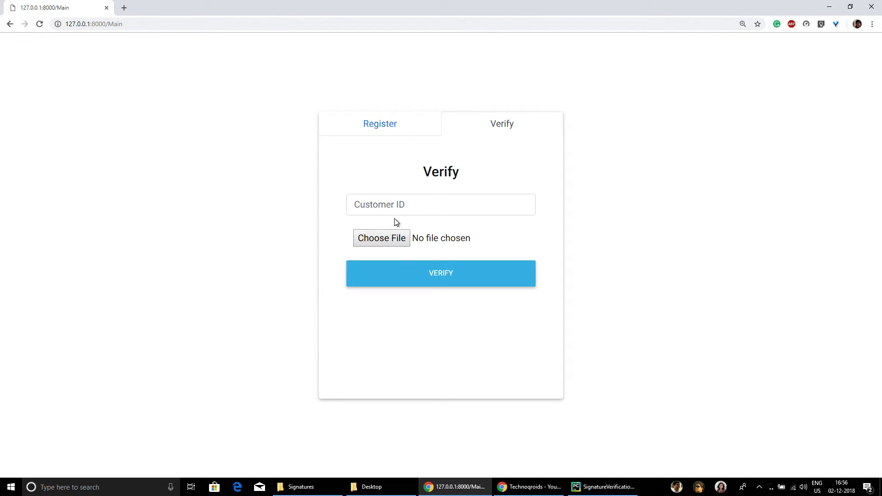
pyautogui.write('12')
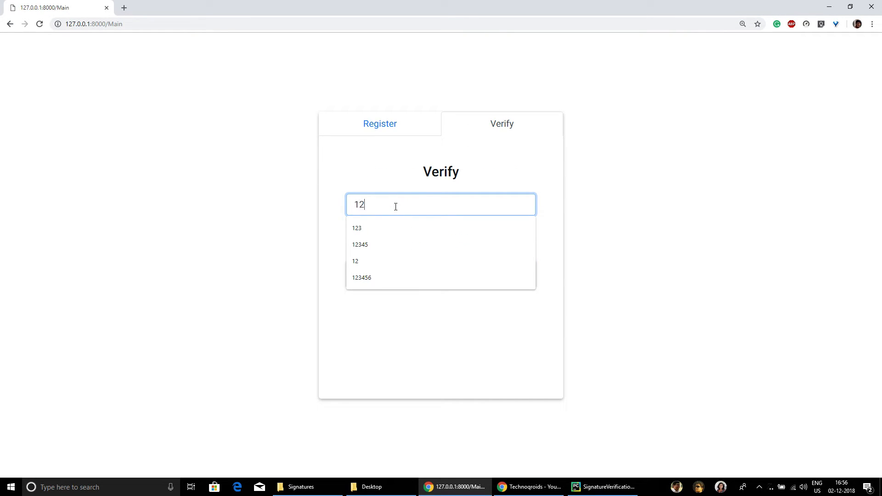
pyautogui.click(359, 244)
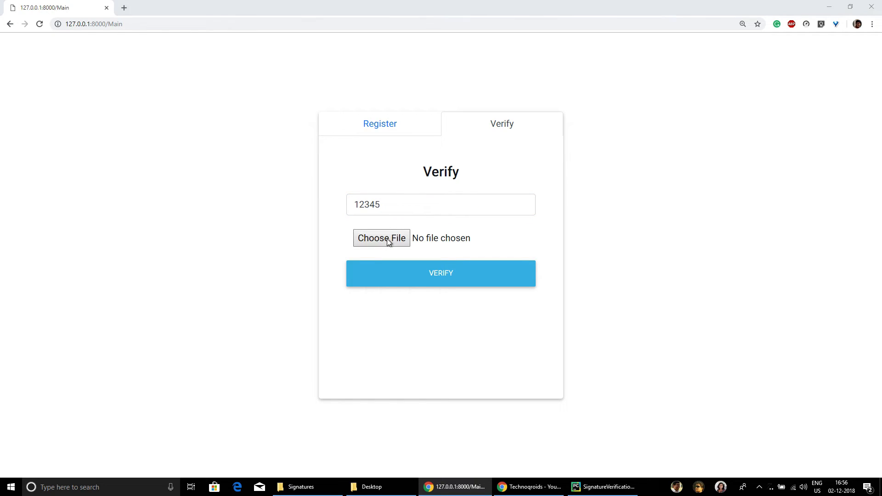
# Step: Submit forg1.png for verification and get the prediction that the signature is forged
pyautogui.click(381, 238)
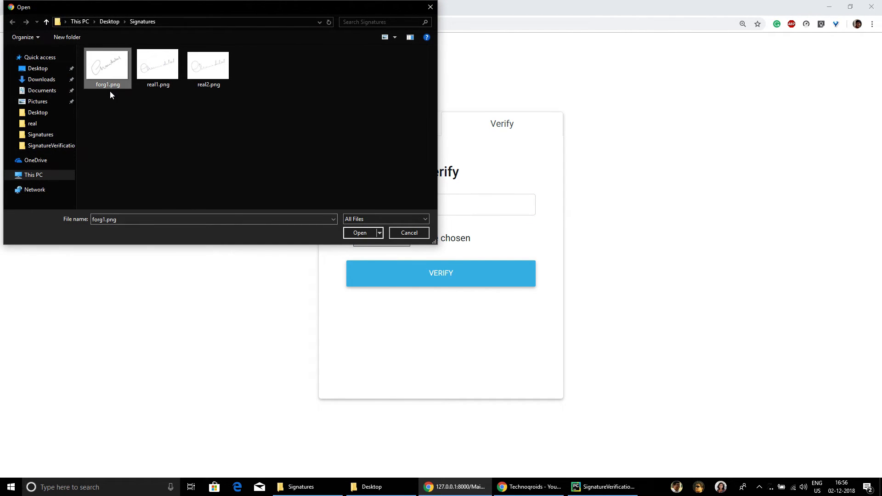
pyautogui.click(360, 232)
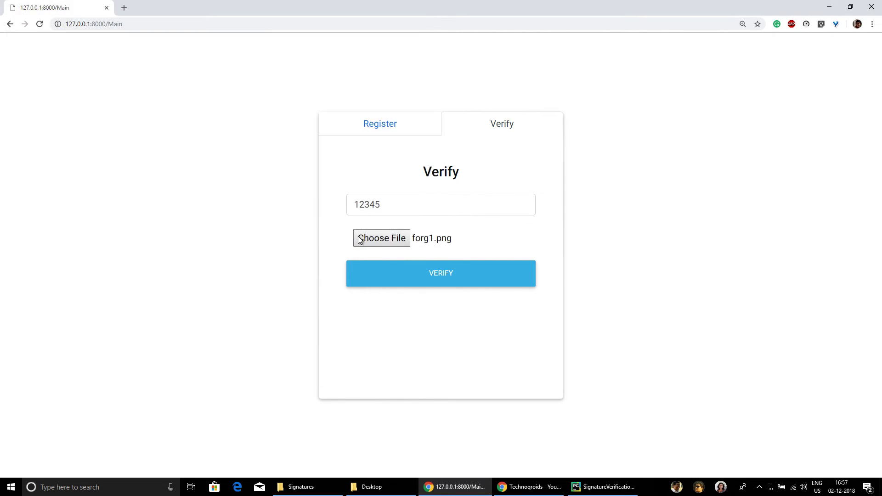
pyautogui.click(440, 273)
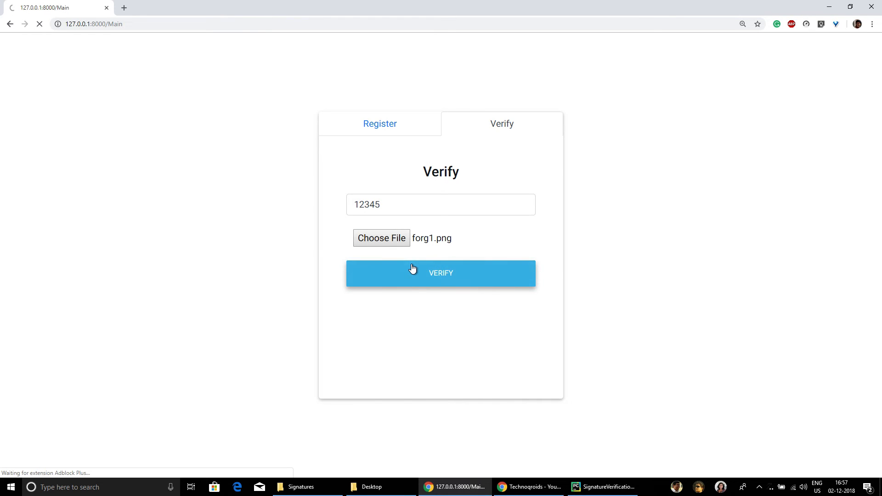
pyautogui.click(440, 273)
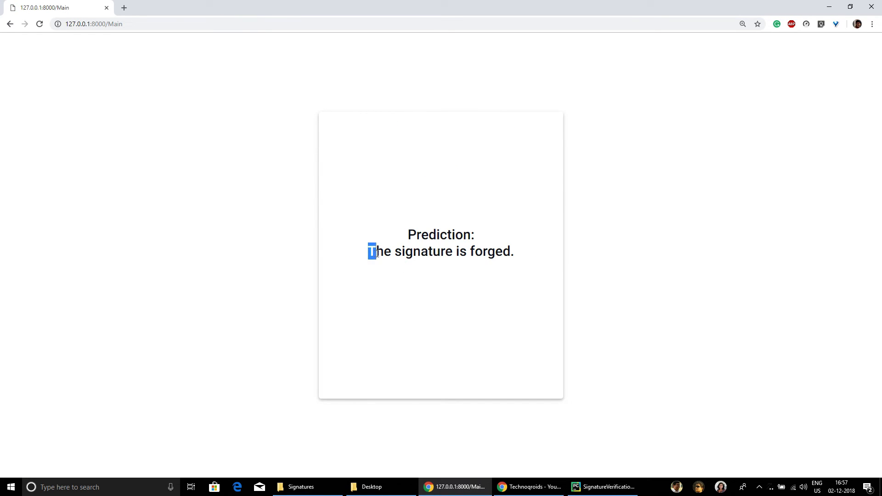
pyautogui.moveTo(368, 252); pyautogui.dragTo(513, 252)
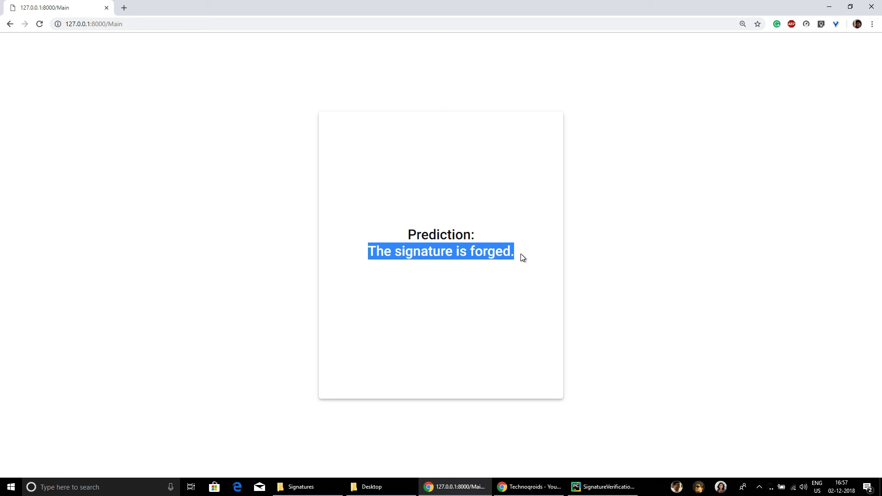
pyautogui.click(112, 24)
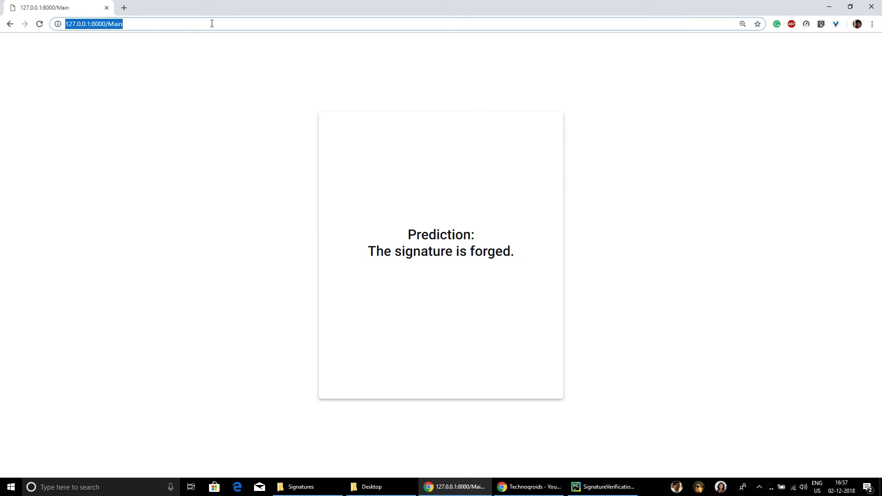